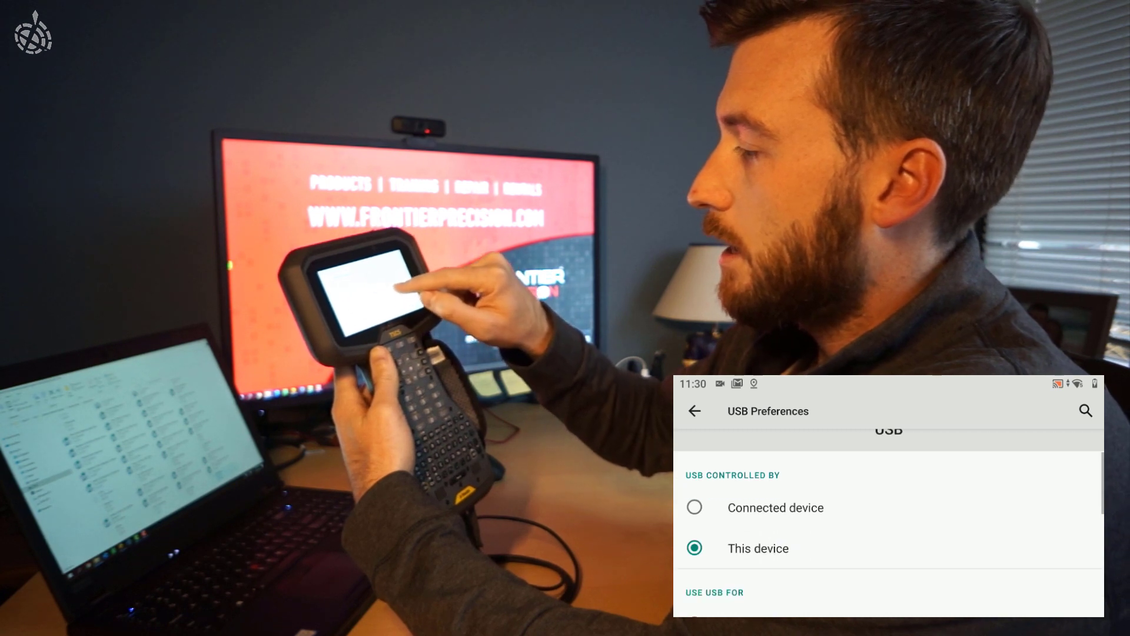
scroll("down", 3)
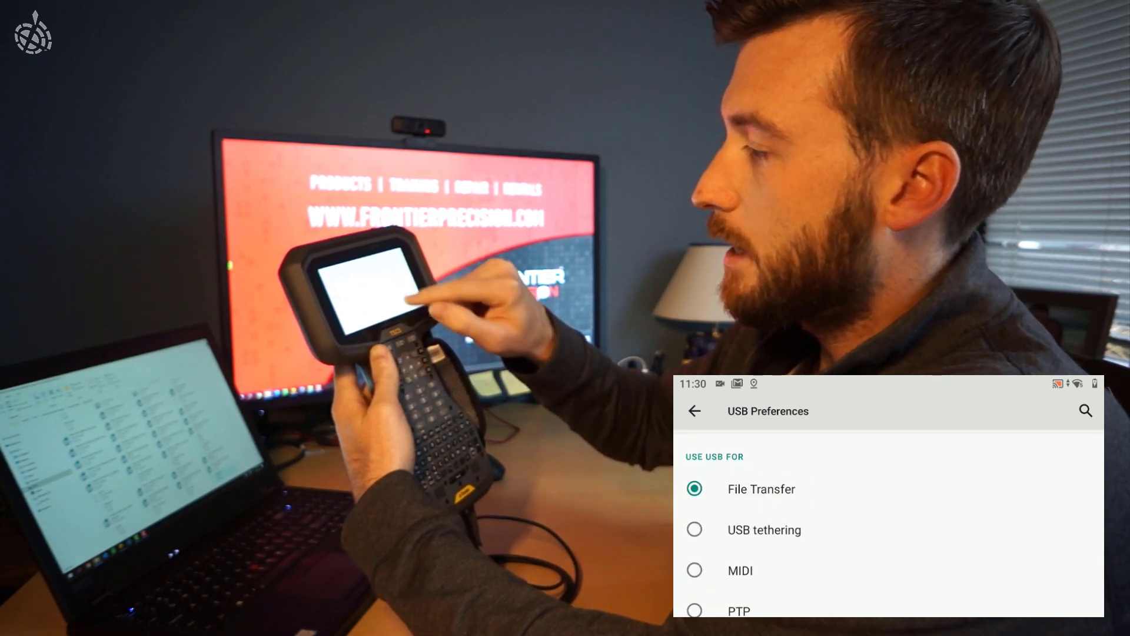